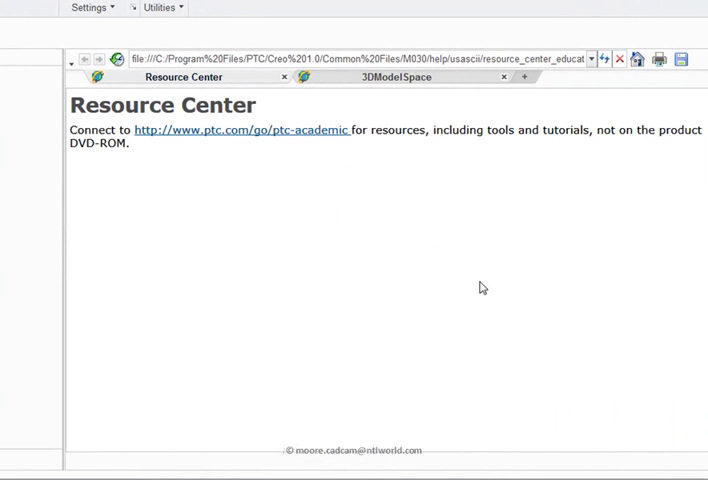
mouse_move(425, 249)
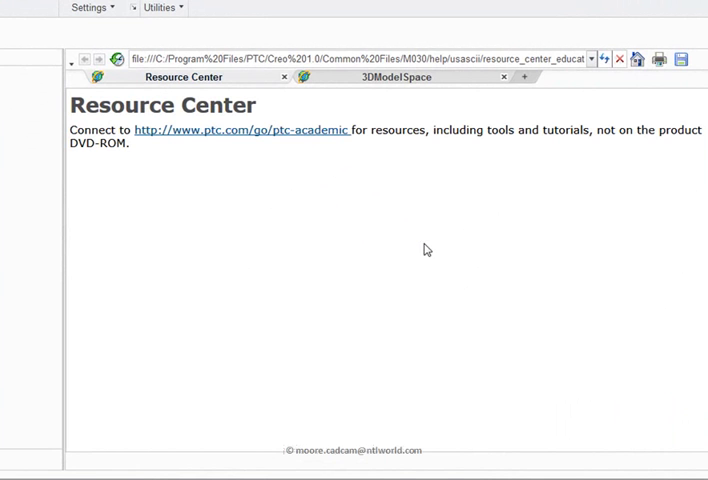
mouse_move(335, 276)
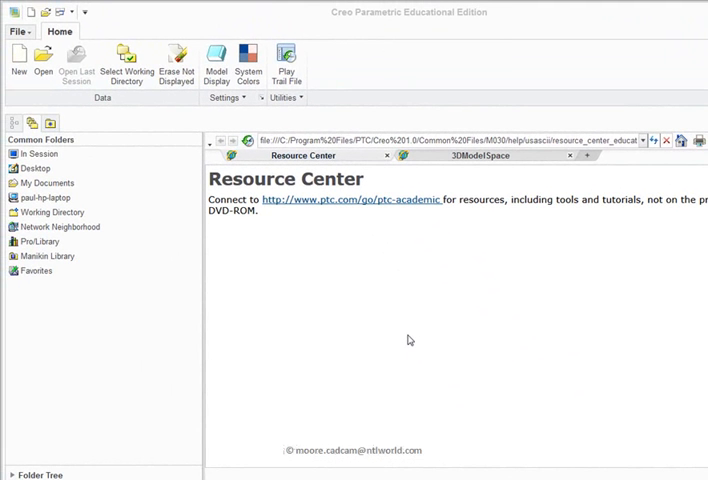
mouse_move(428, 301)
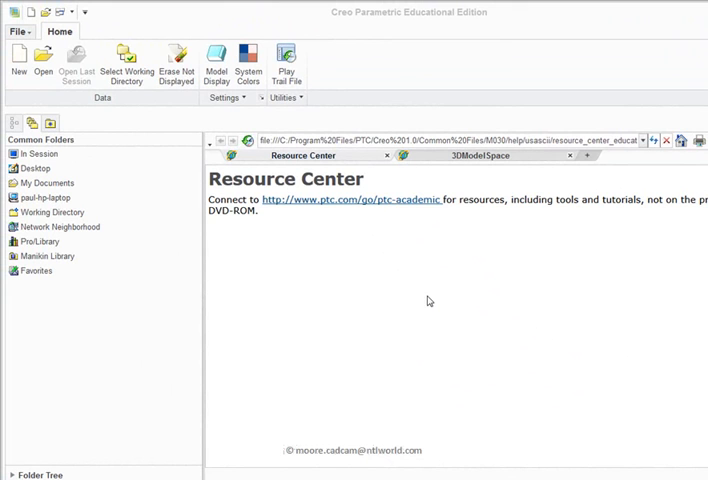
mouse_move(202, 110)
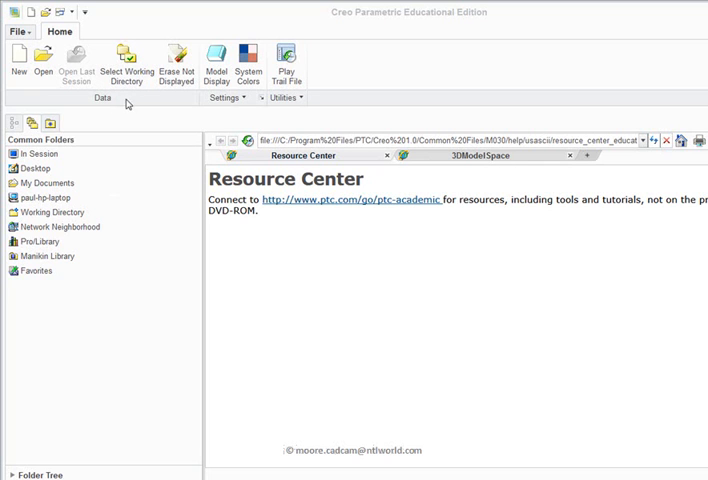
mouse_move(145, 104)
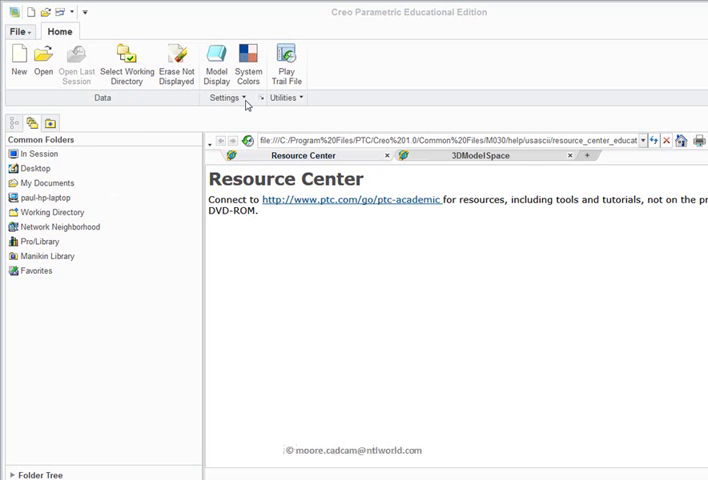
mouse_move(263, 105)
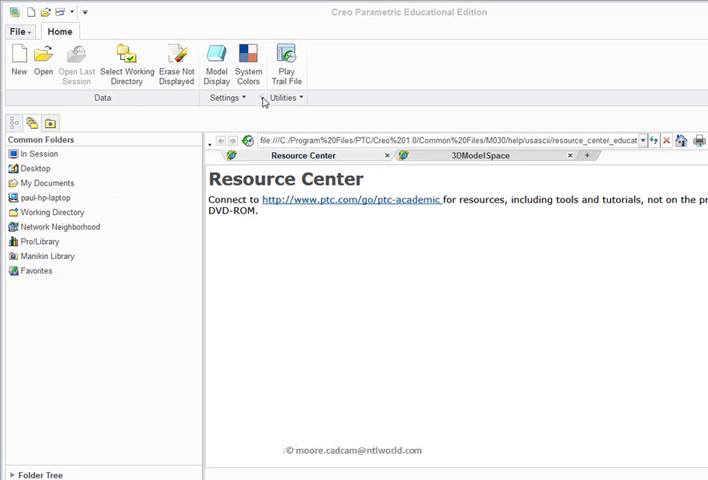
mouse_move(263, 101)
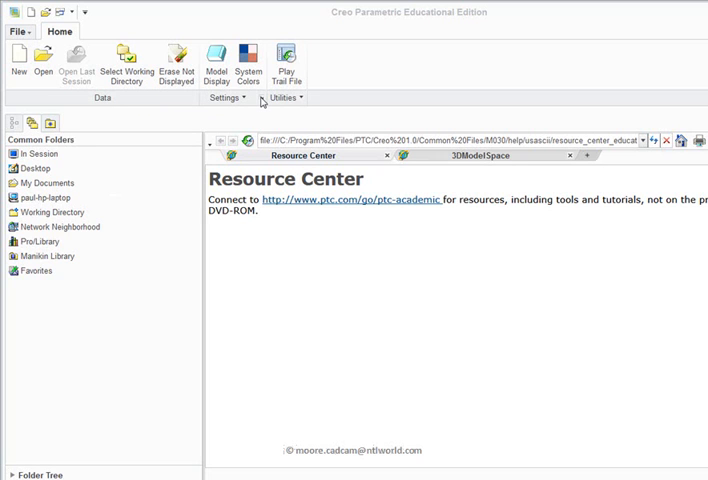